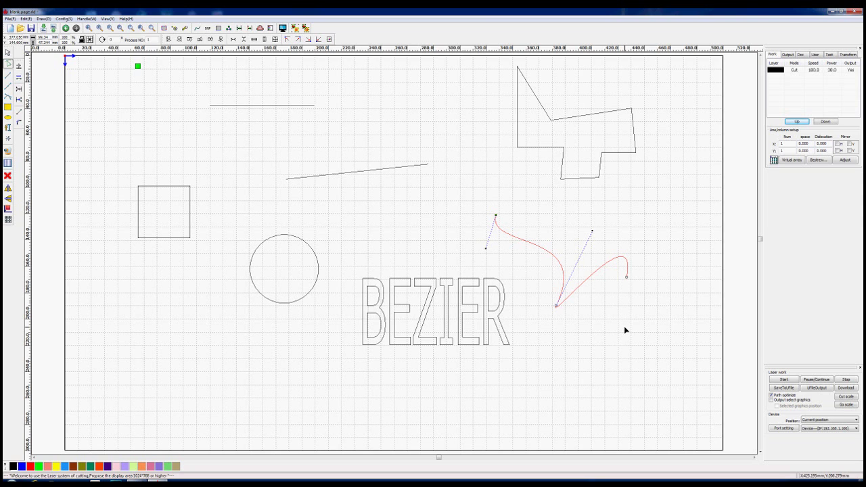
mouse_move(106, 117)
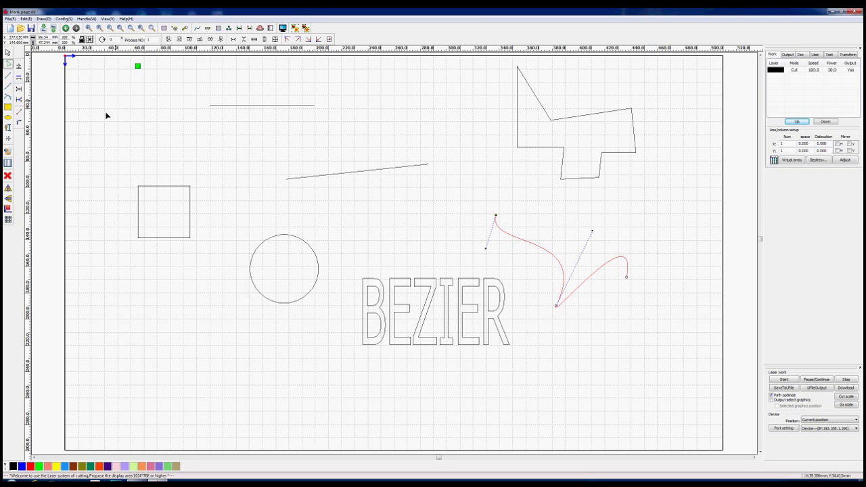
mouse_move(96, 62)
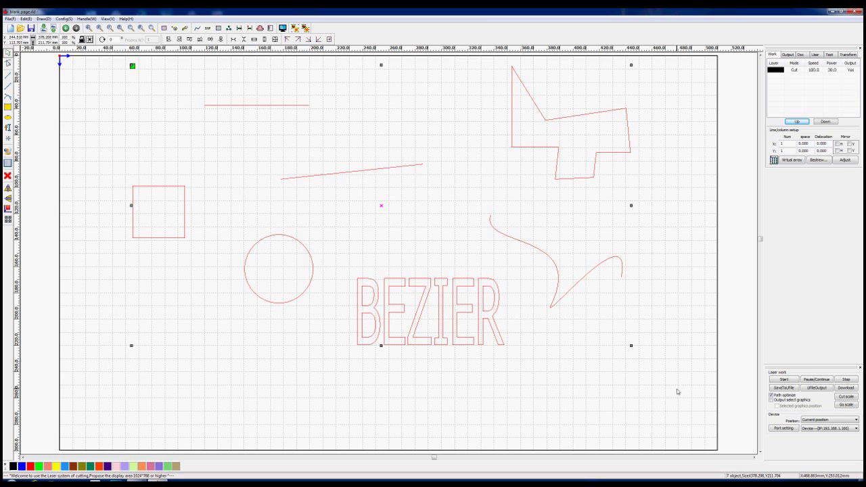
mouse_move(684, 387)
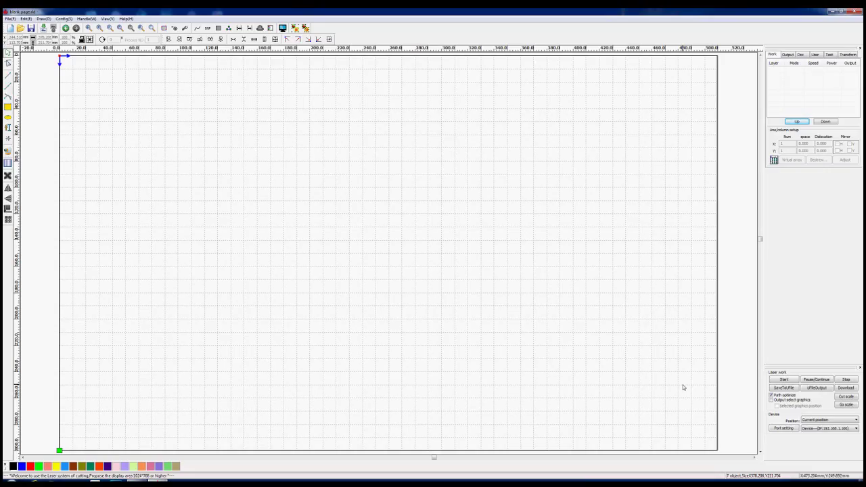
mouse_move(195, 168)
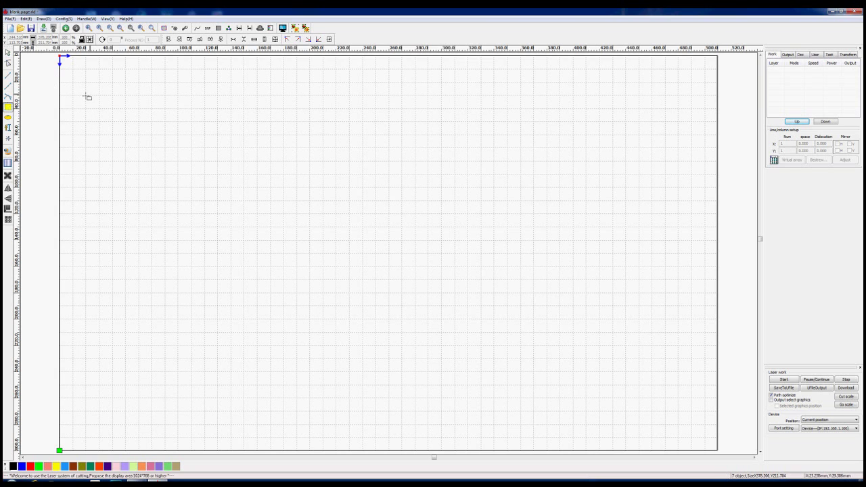
Drag out a square near the top-left corner and a circle to its right.
left_click_drag(135, 102, 136, 173)
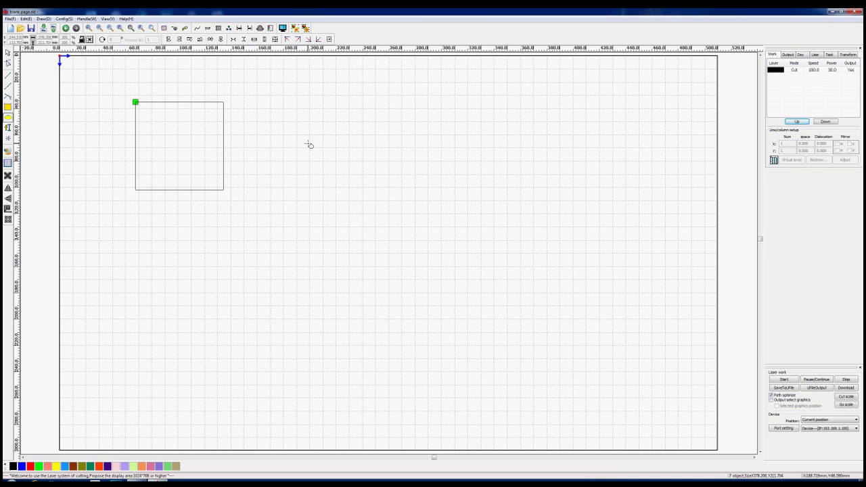
left_click_drag(309, 145, 382, 215)
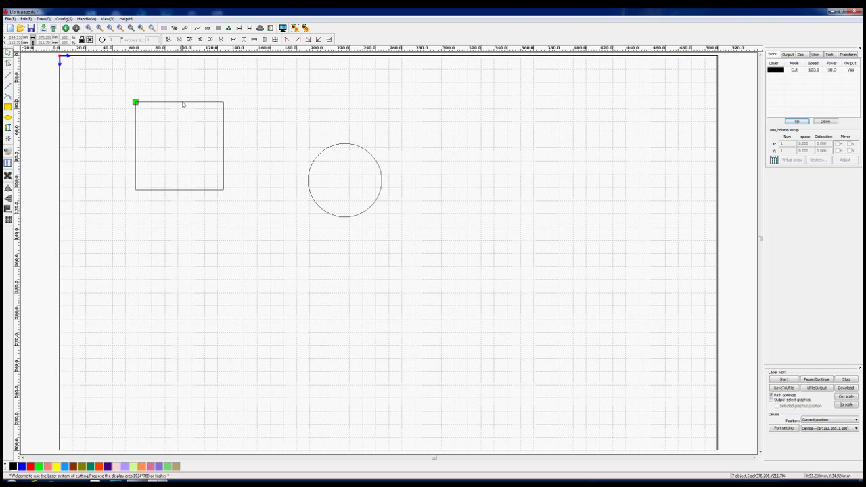
Enlarge the square by its corner handle, then select the circle for resizing.
left_click(178, 146)
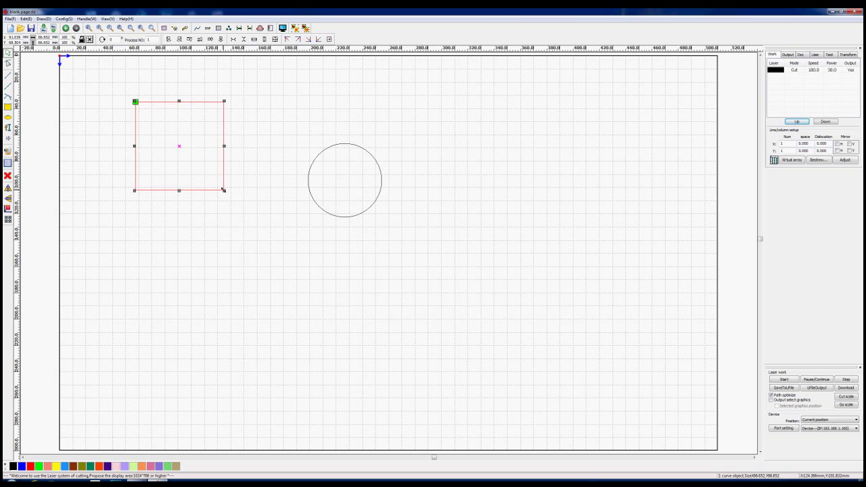
left_click_drag(225, 189, 279, 251)
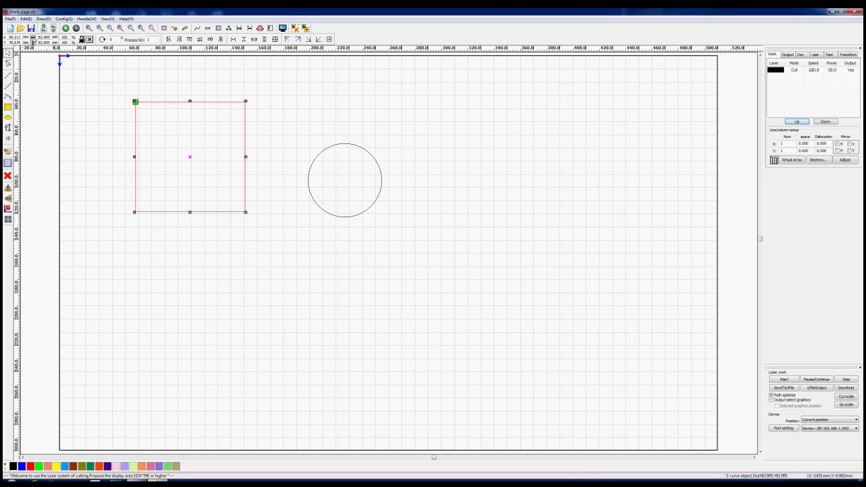
mouse_move(258, 215)
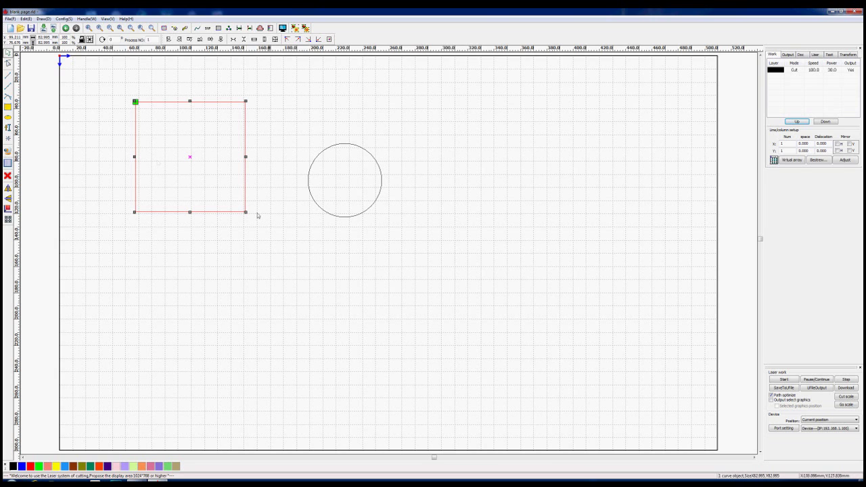
left_click_drag(247, 211, 287, 251)
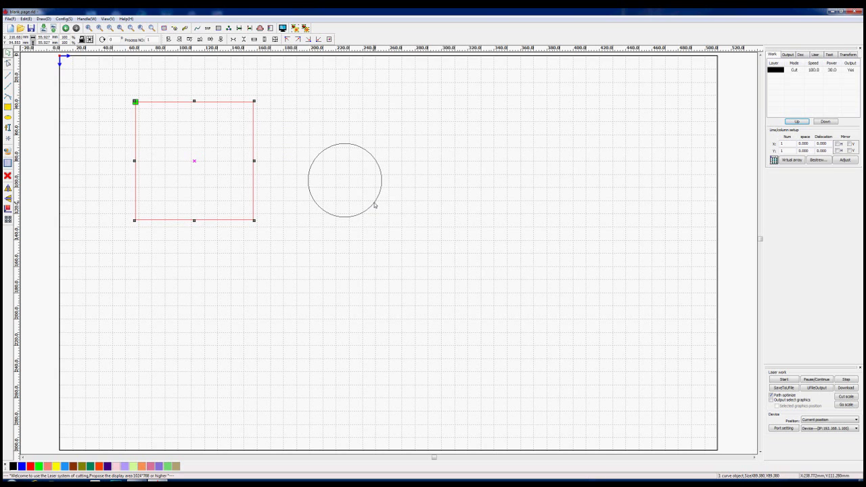
left_click(345, 181)
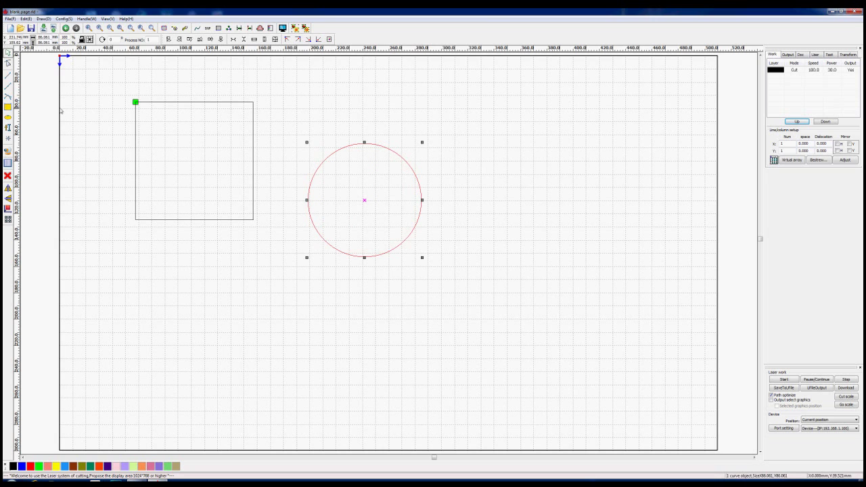
mouse_move(322, 189)
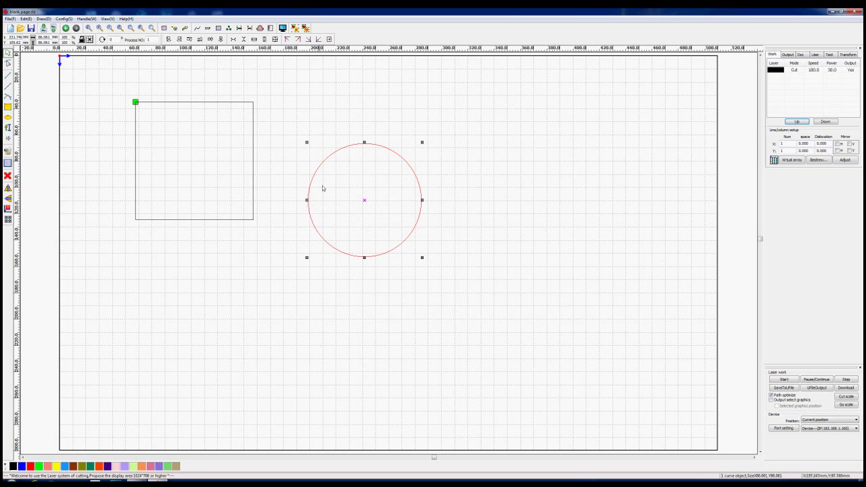
mouse_move(206, 106)
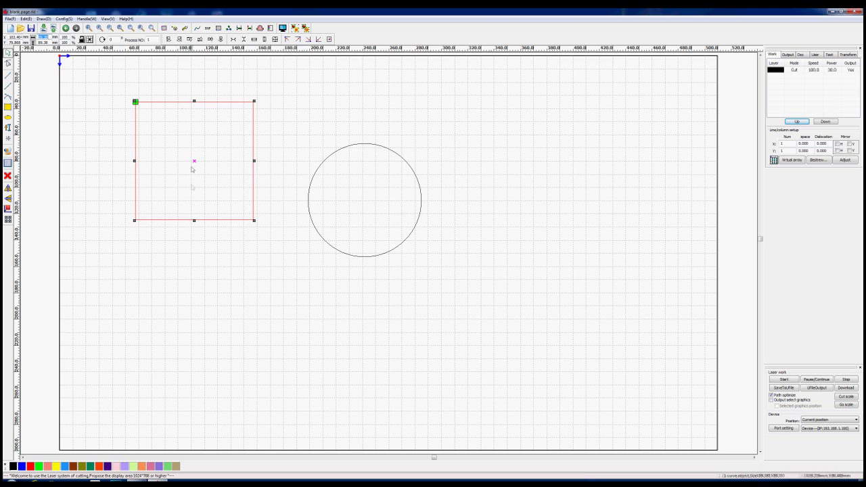
mouse_move(188, 190)
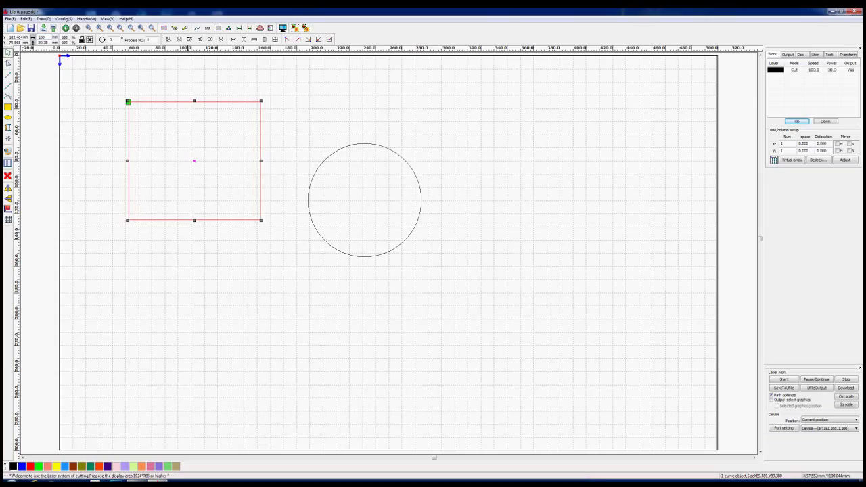
mouse_move(189, 189)
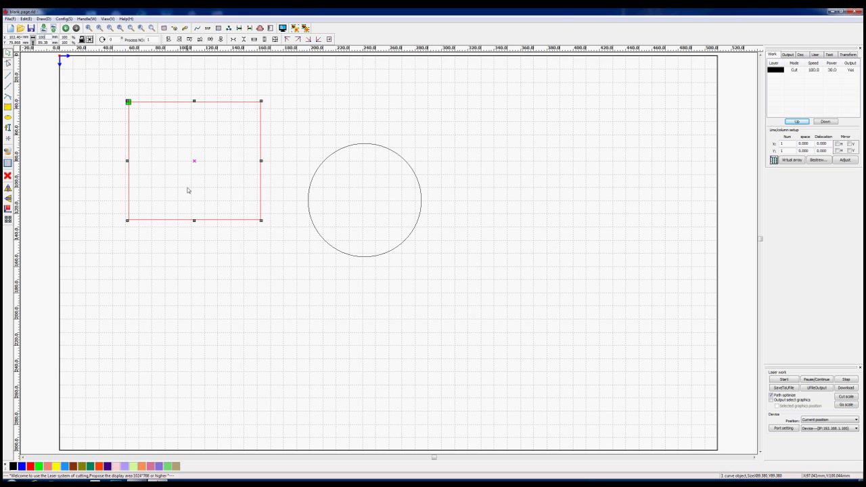
mouse_move(267, 170)
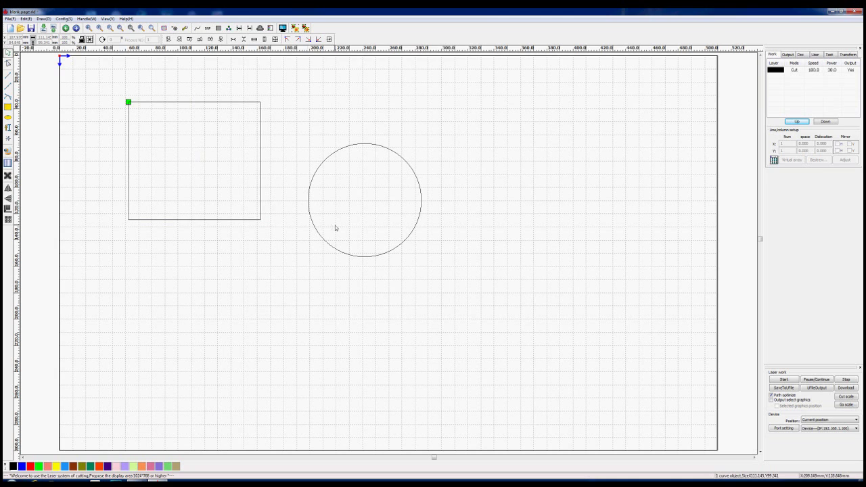
mouse_move(202, 106)
type("50")
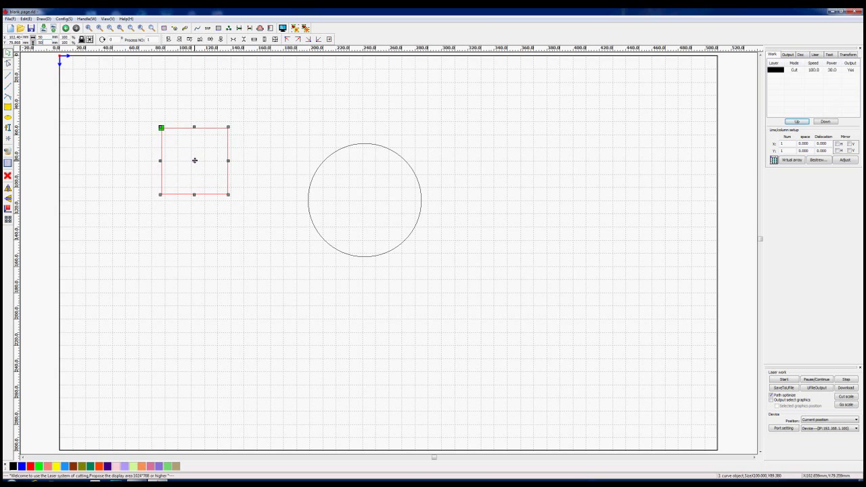
Move the 50 mm square down beside the circle toward the 100,100 centre position.
left_click_drag(195, 160, 252, 221)
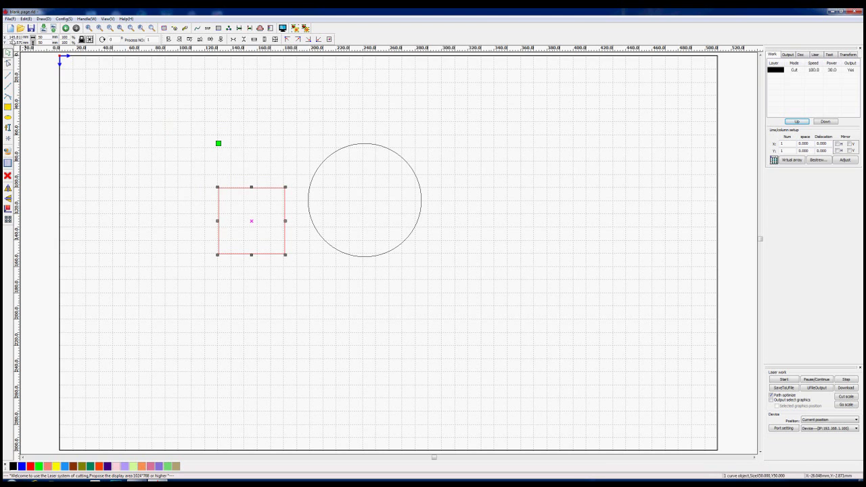
mouse_move(295, 219)
type("100")
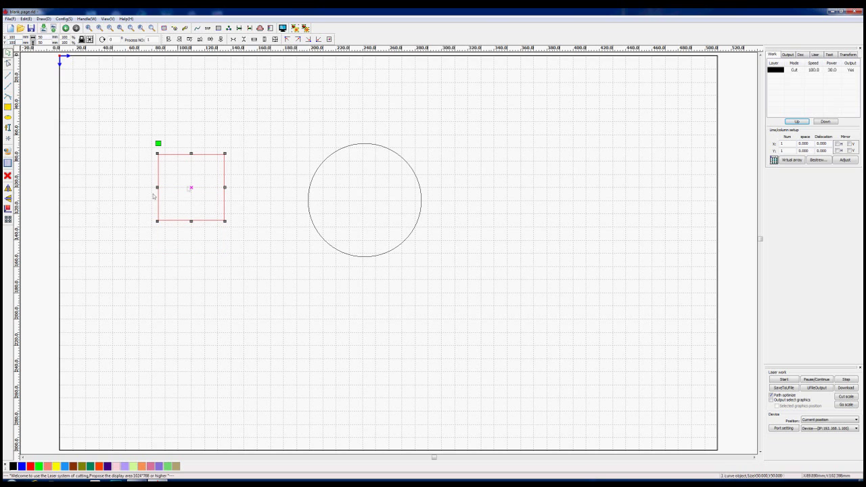
mouse_move(202, 182)
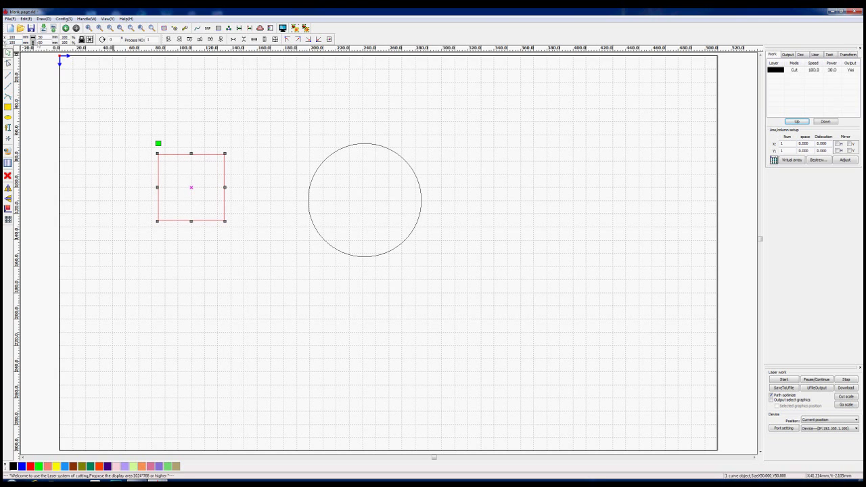
mouse_move(281, 193)
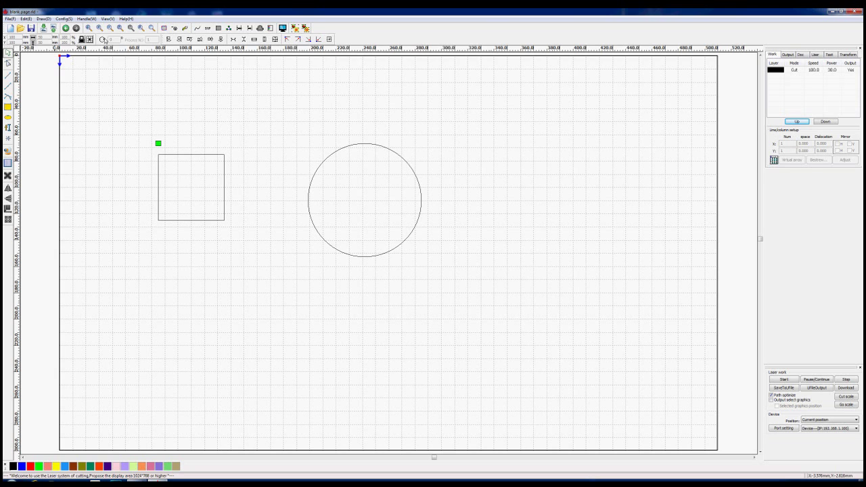
mouse_move(181, 156)
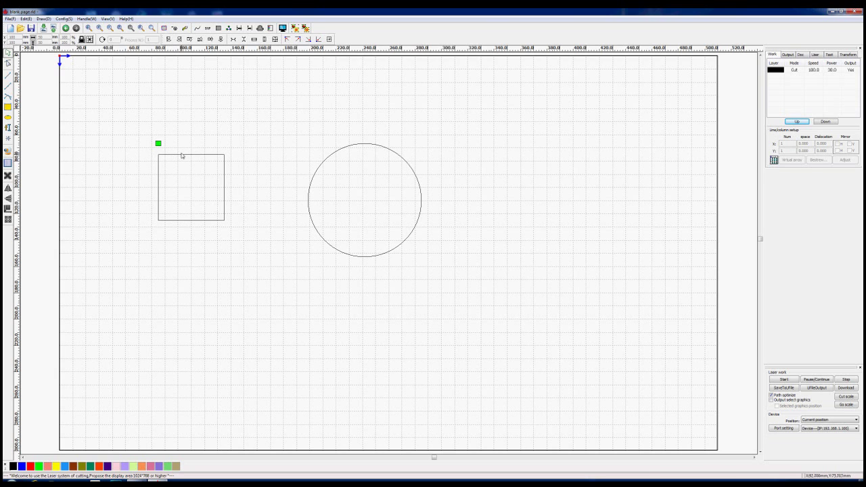
Select the square so it can be rotated 30 degrees about its centre.
left_click(192, 187)
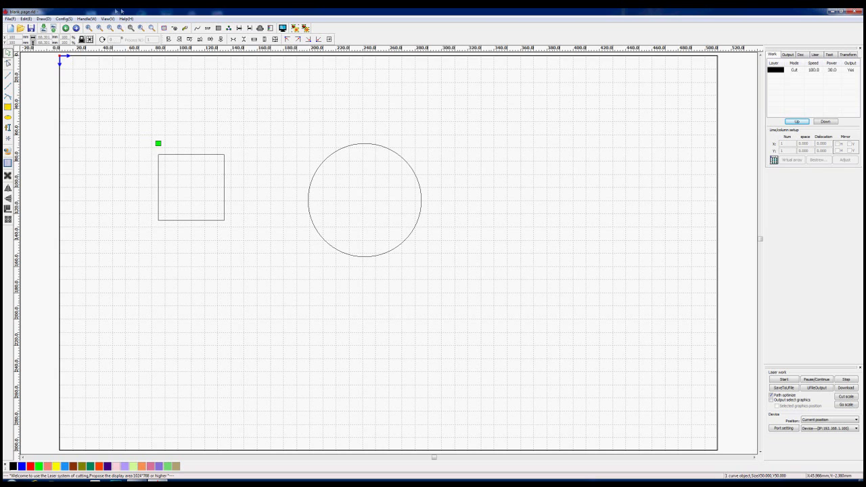
mouse_move(193, 157)
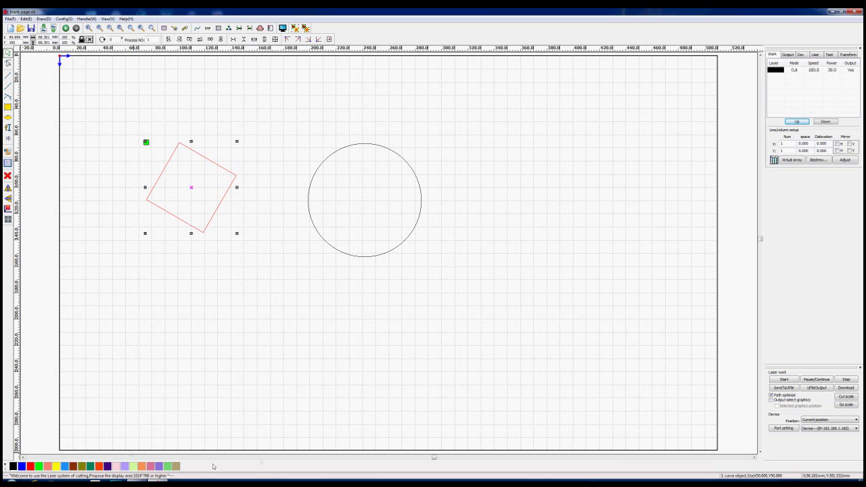
mouse_move(65, 263)
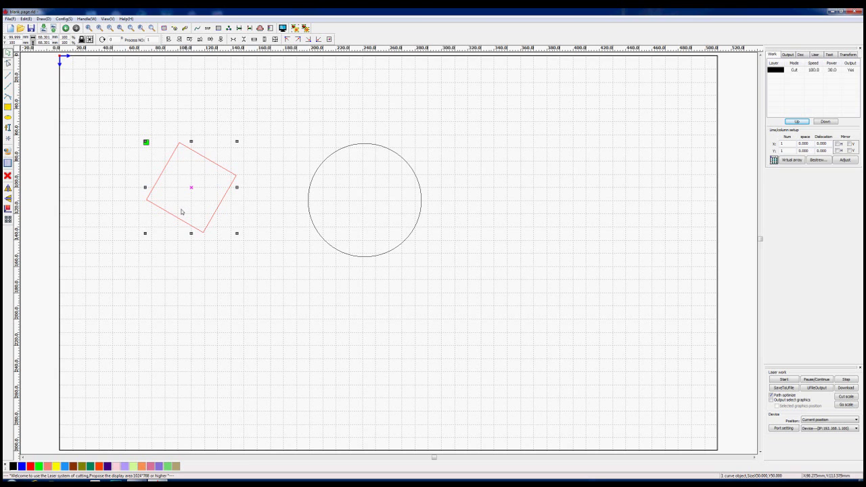
mouse_move(328, 427)
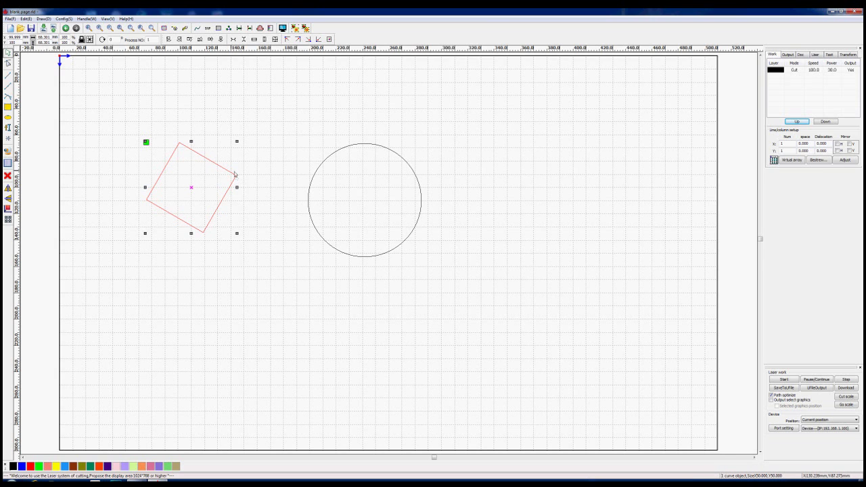
mouse_move(219, 169)
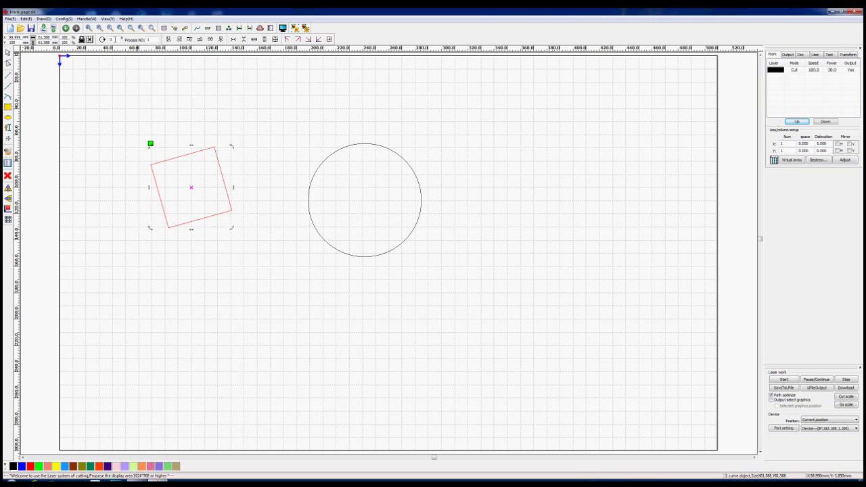
mouse_move(160, 71)
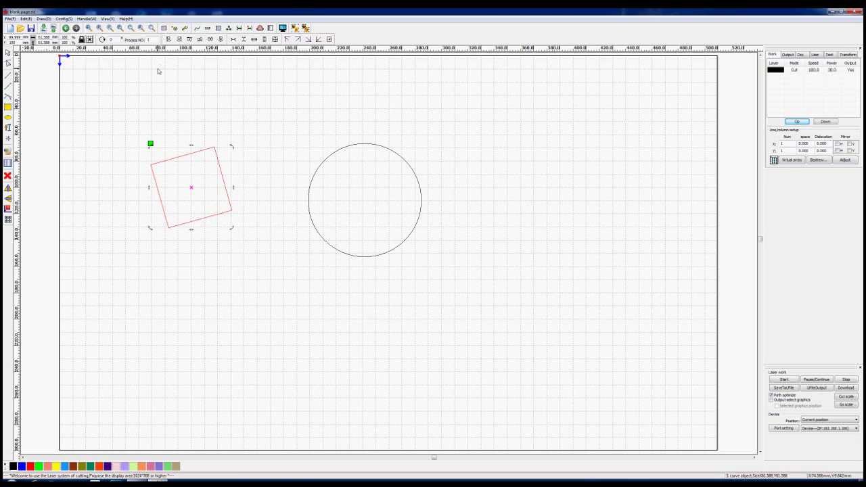